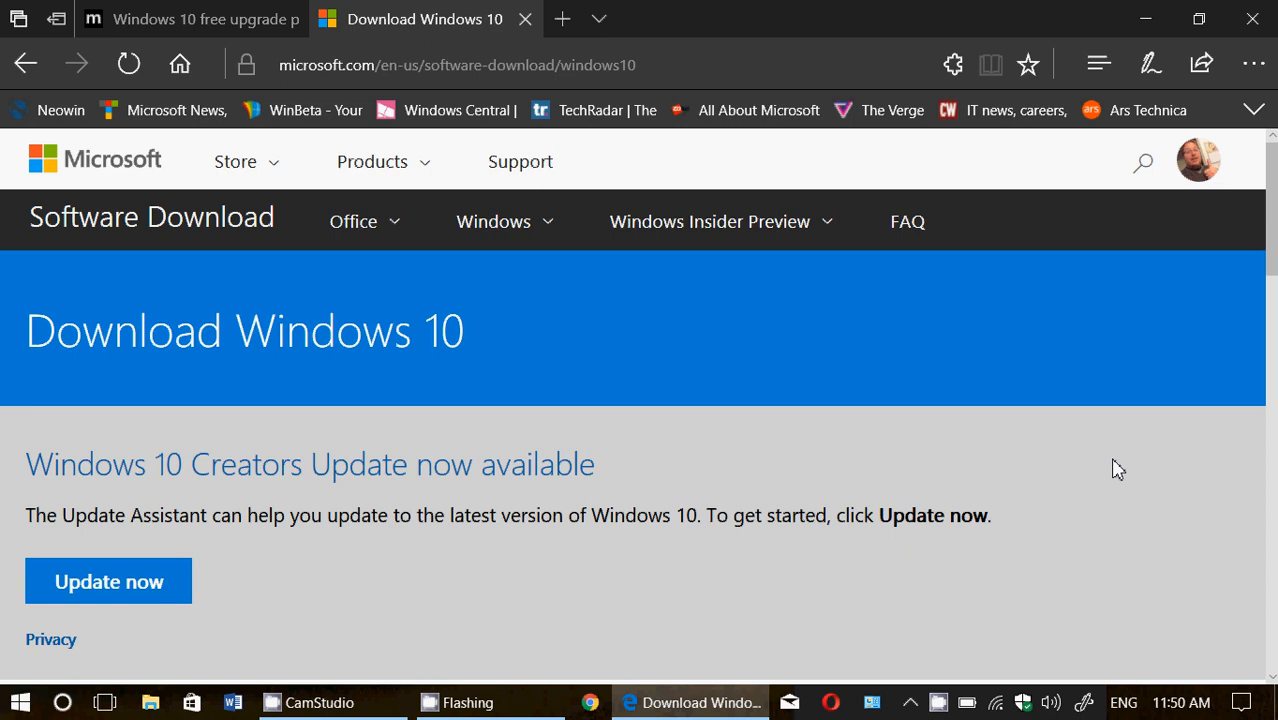
pyautogui.moveTo(764, 277)
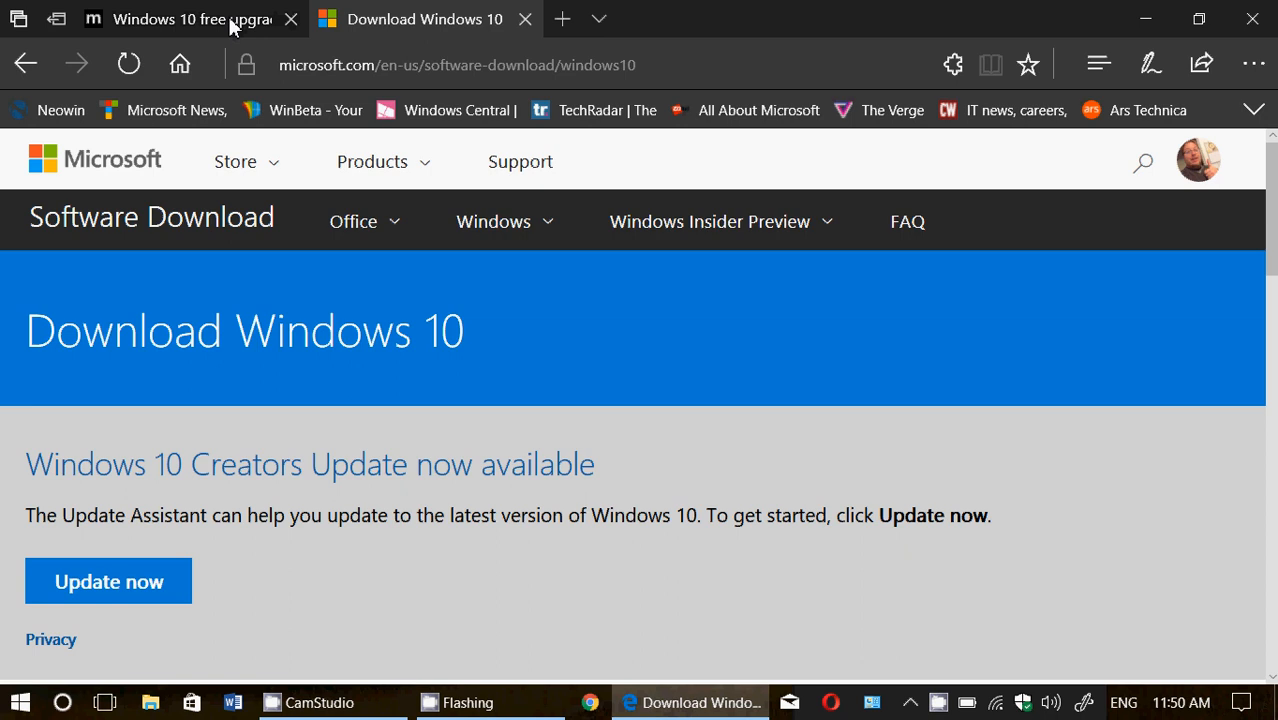
# Step: View the assistive-technologies free upgrade blog post, then return to the Download Windows 10 page
pyautogui.click(190, 20)
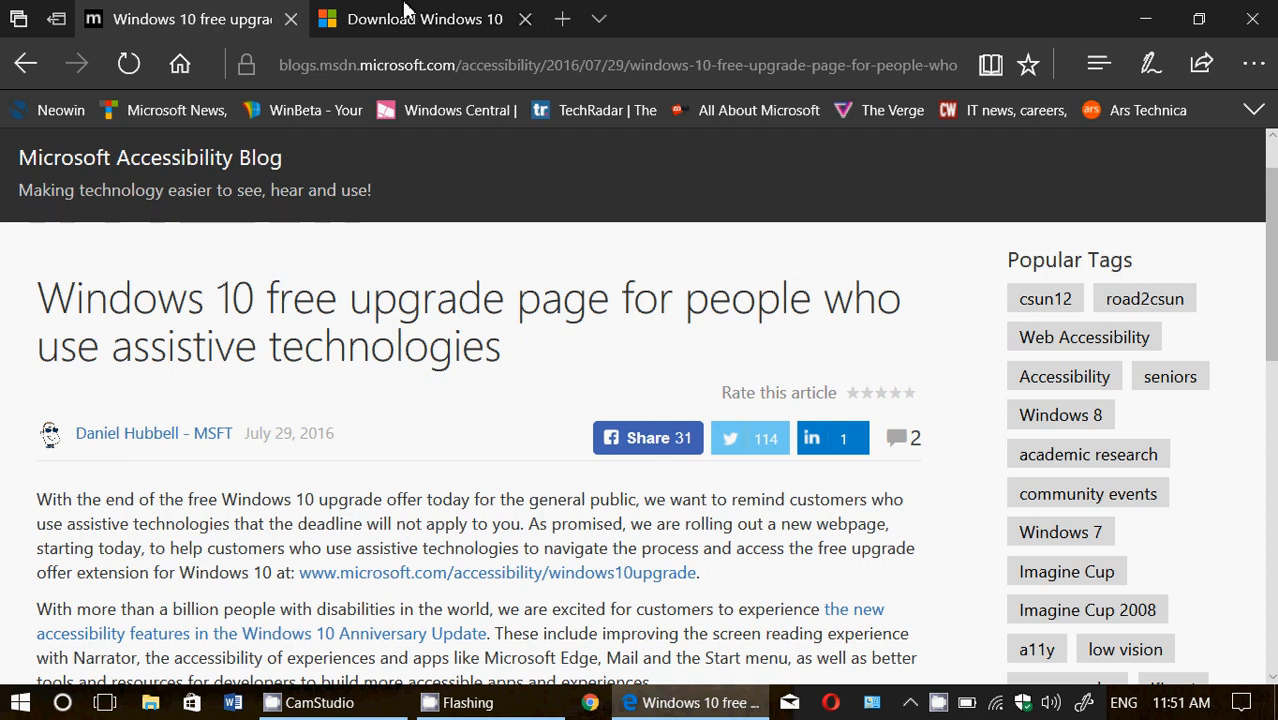
pyautogui.click(424, 19)
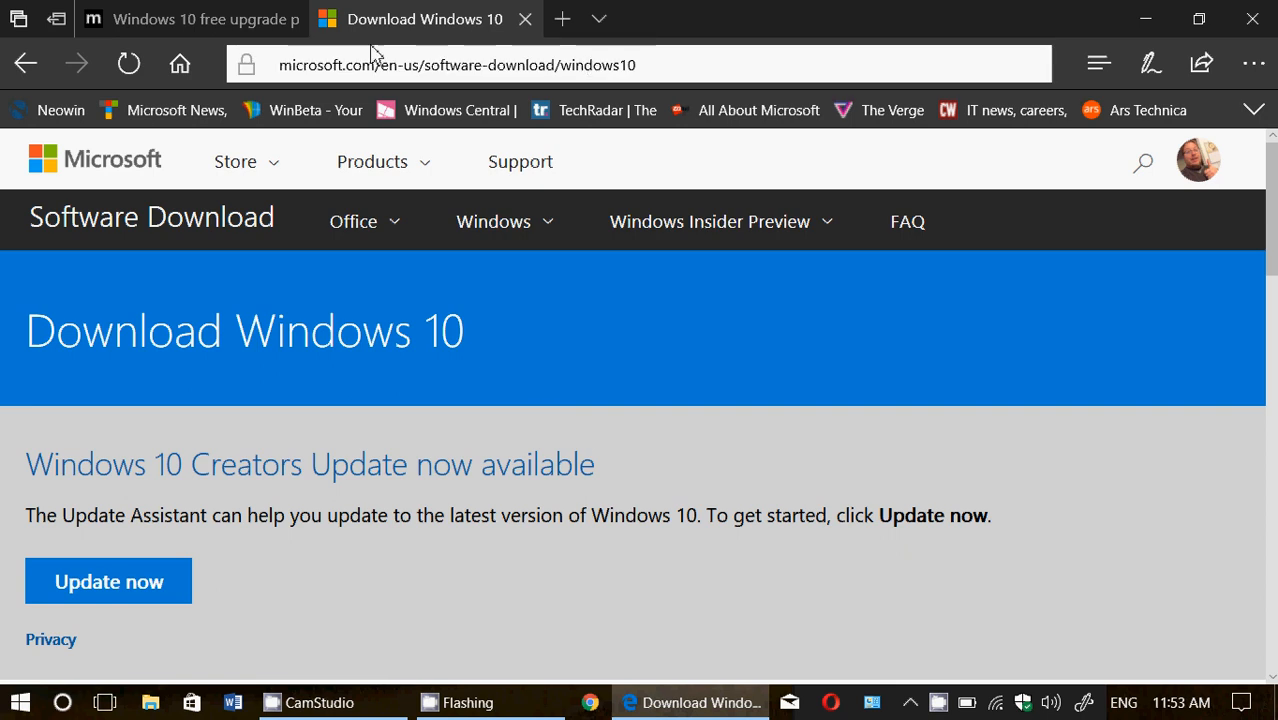
# Step: Revisit the blog post, return to the Download Windows 10 page, and bring up CamStudio
pyautogui.click(180, 20)
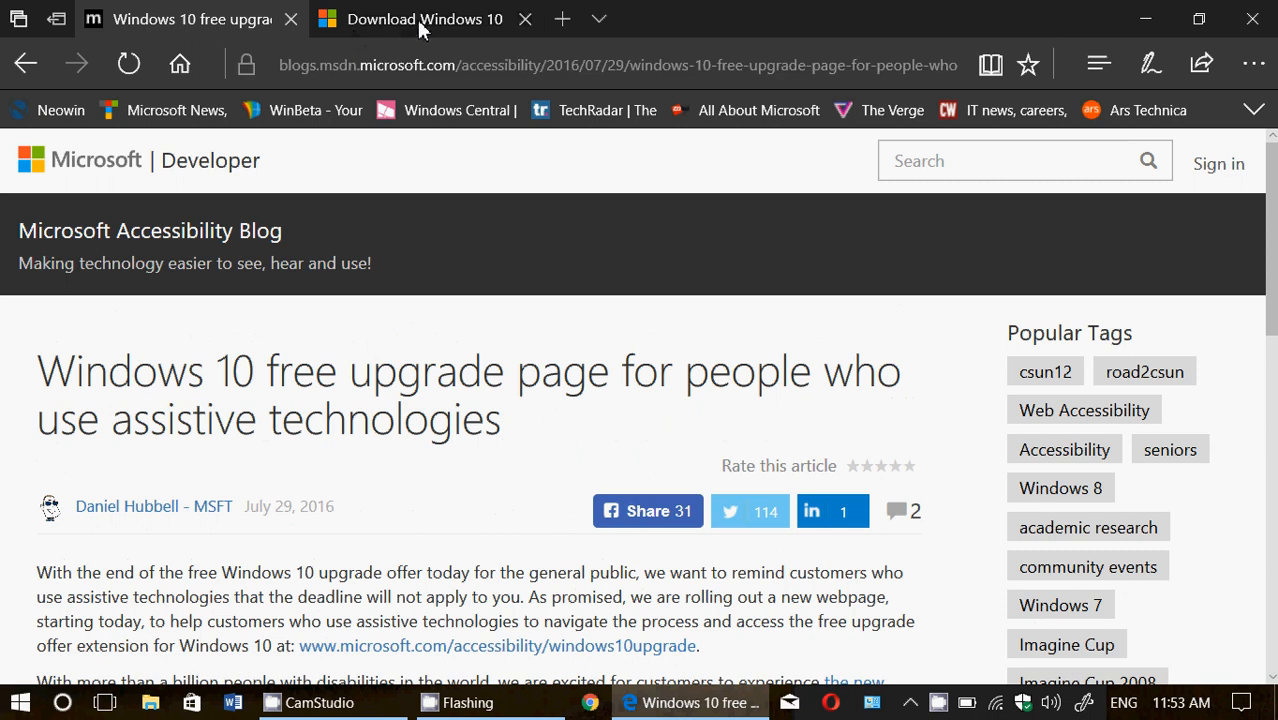
pyautogui.click(424, 19)
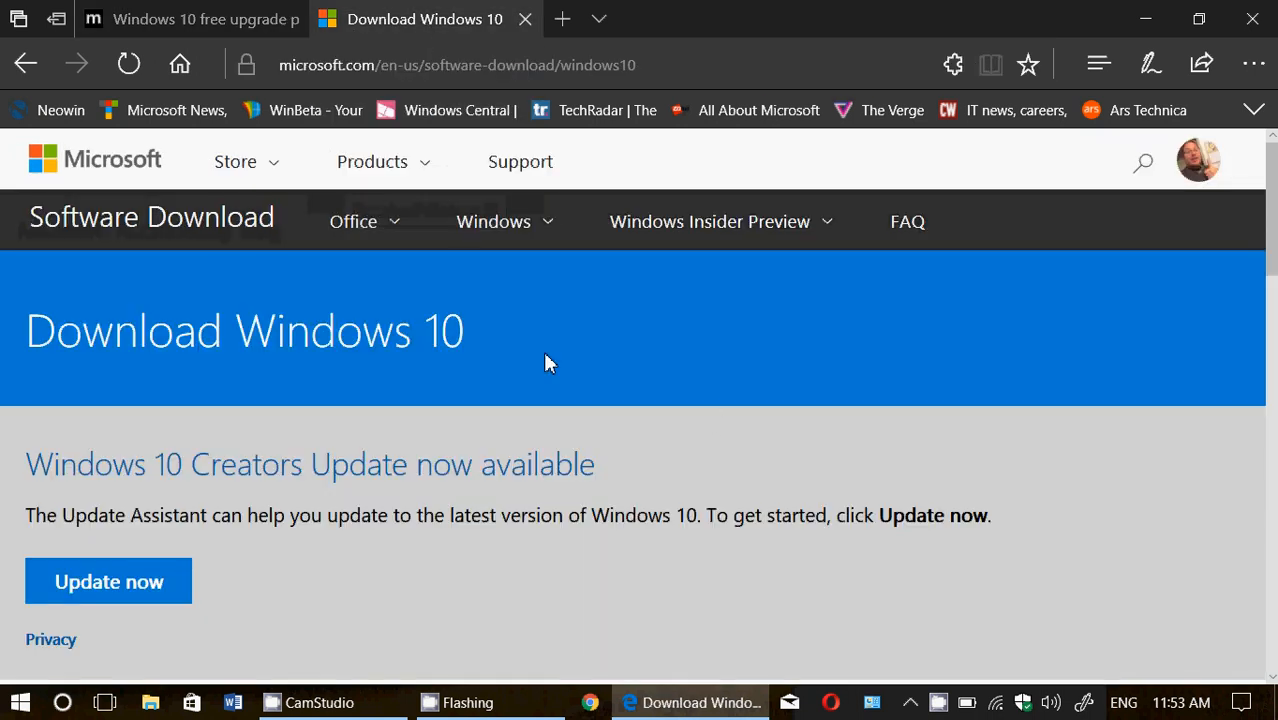
pyautogui.moveTo(718, 420)
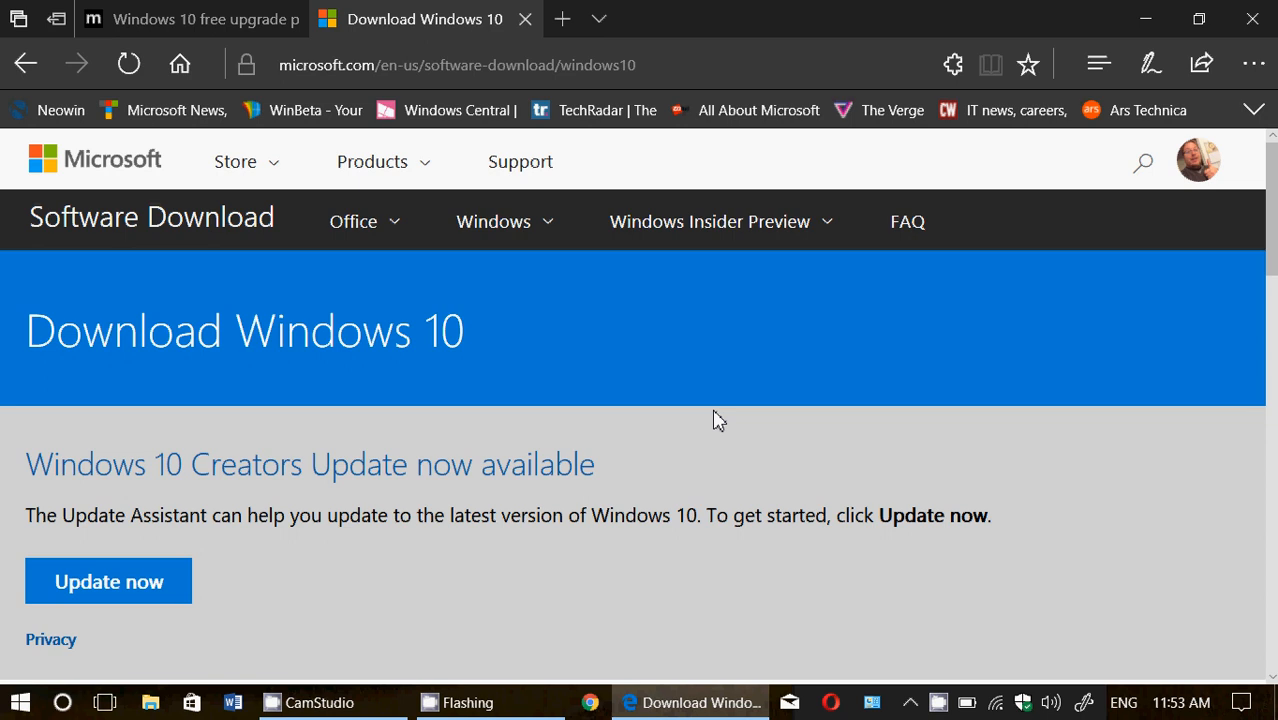
pyautogui.moveTo(860, 578)
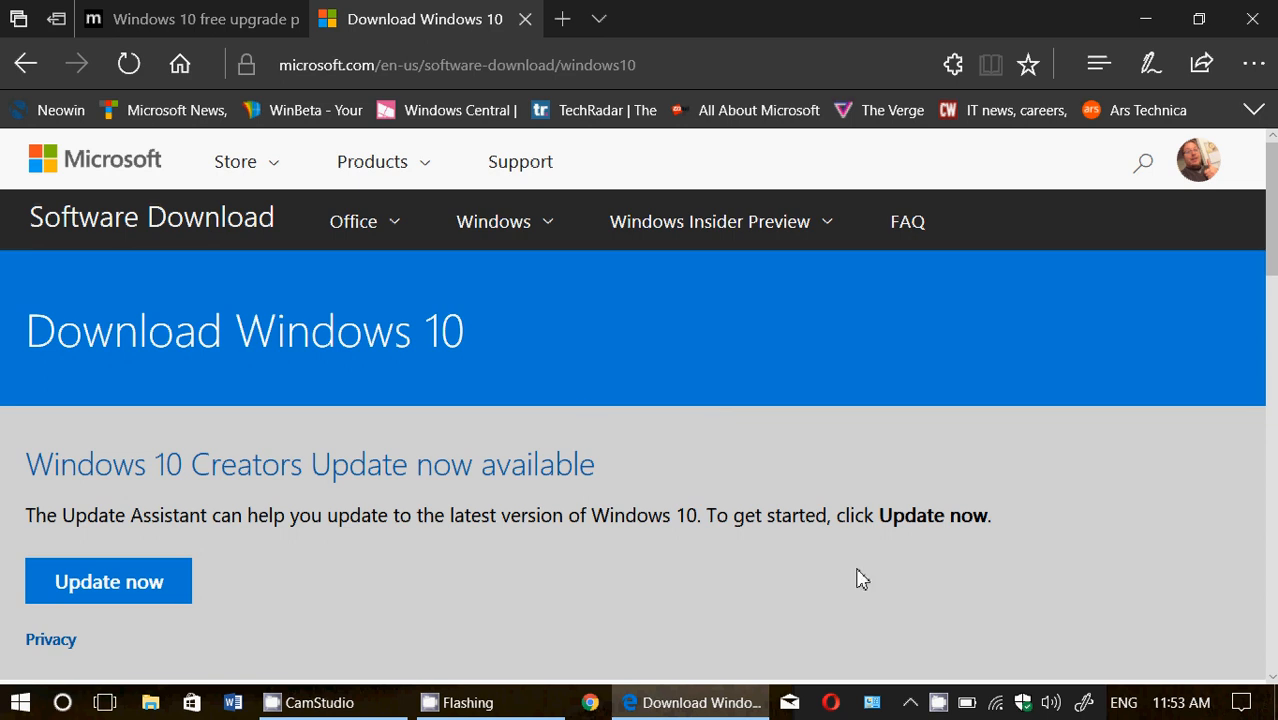
pyautogui.click(312, 702)
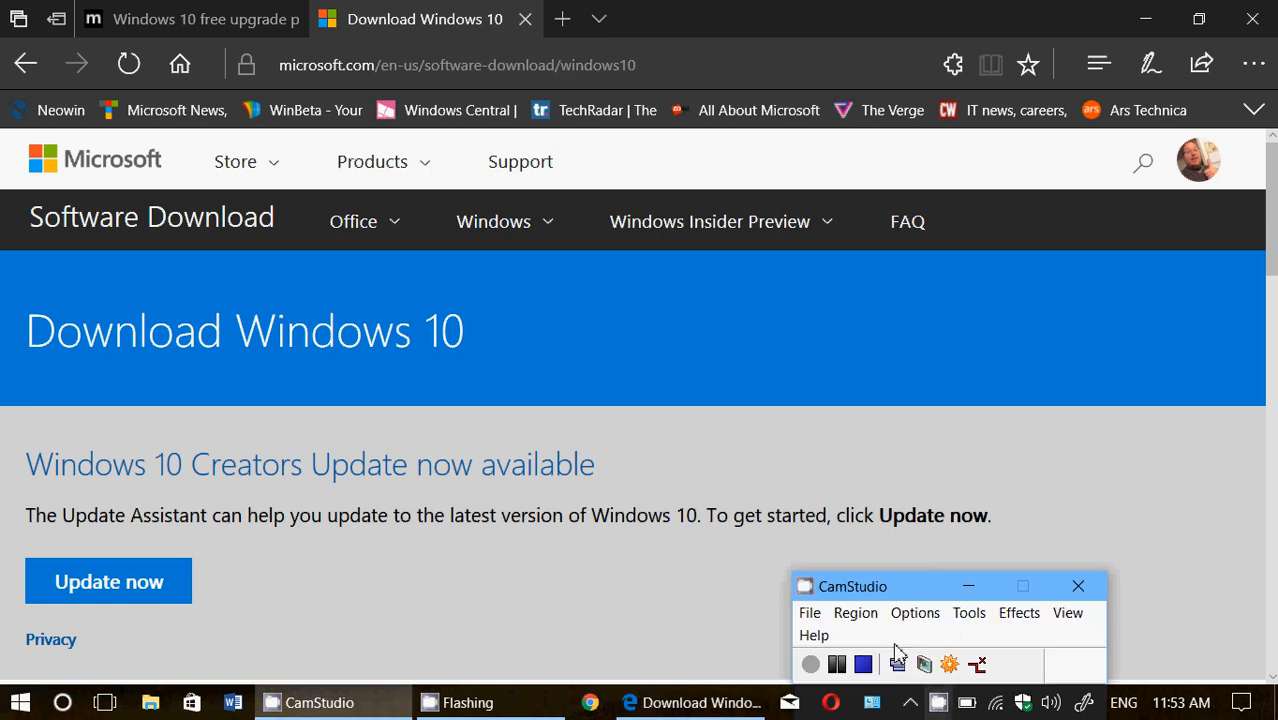